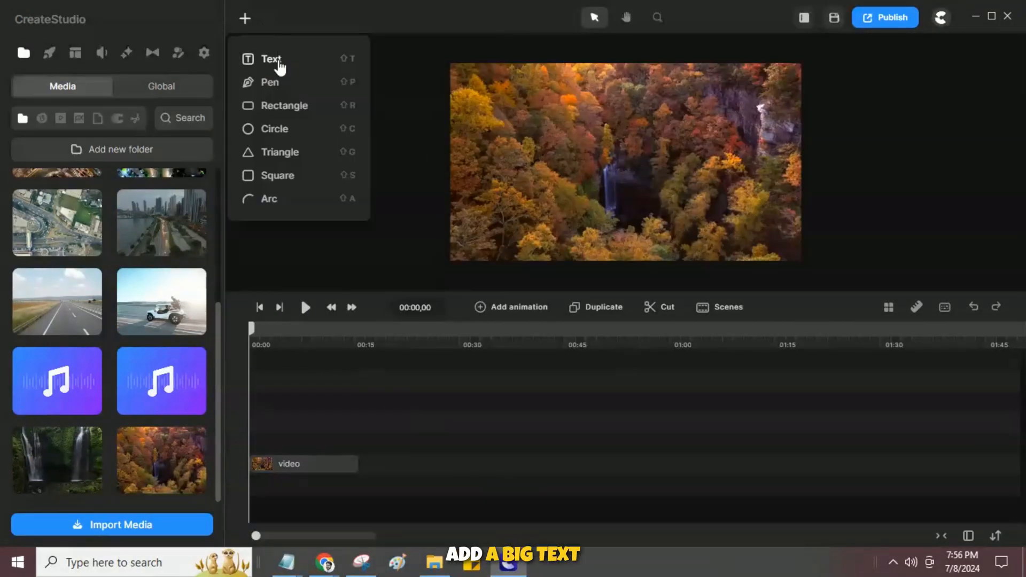
Step: Add a 'BIG' text layer in the Bowlby One SC font, scaled up over the video
left_click(270, 58)
type("BIG")
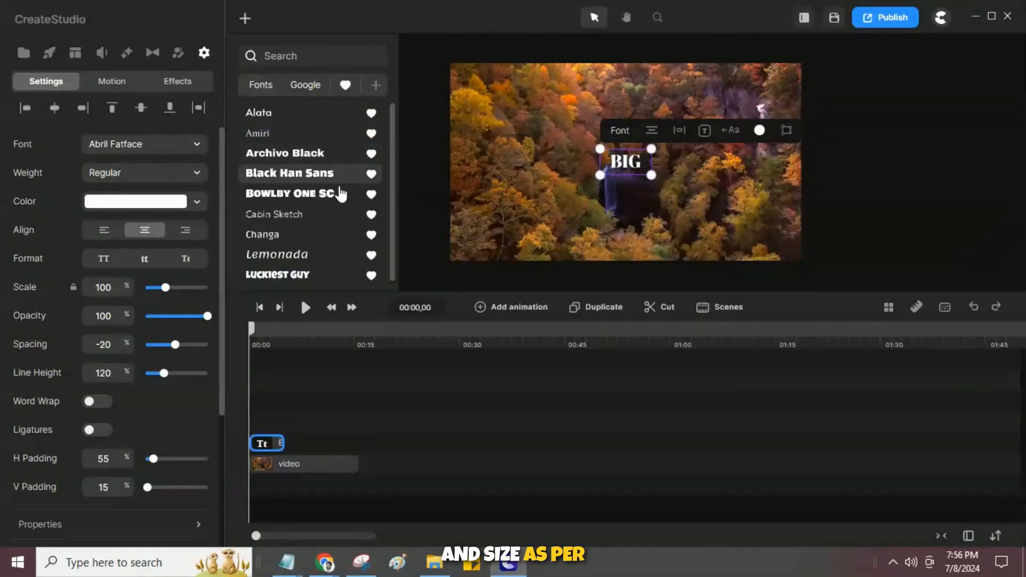
left_click(293, 194)
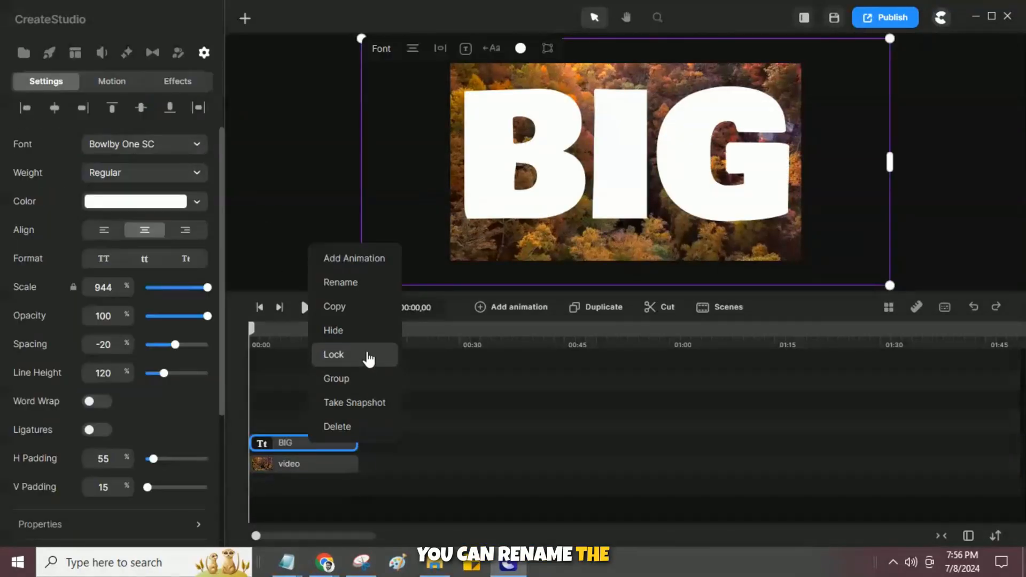
left_click(339, 282)
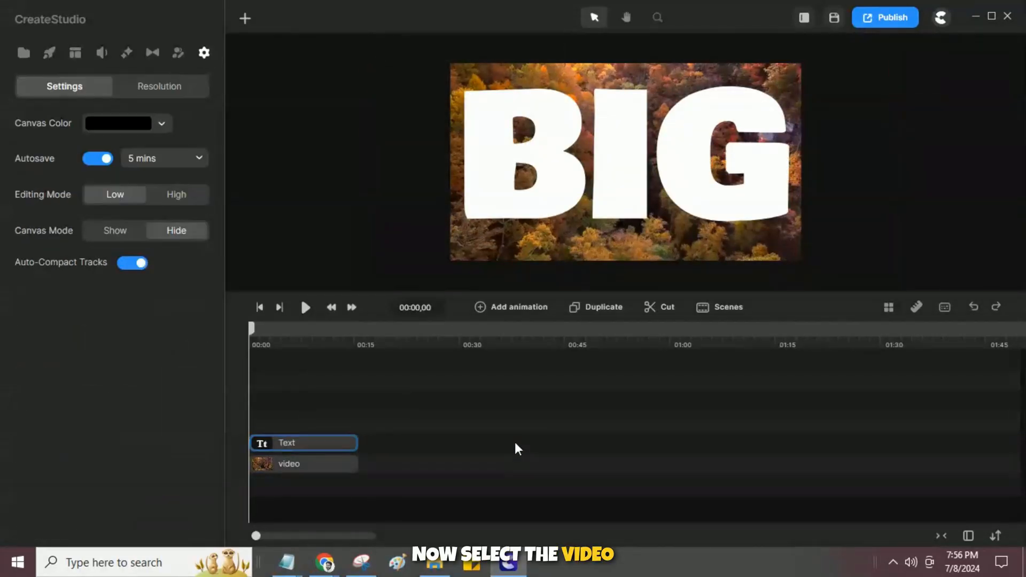
Step: Mask the autumn forest video inside the BIG text via 'Mask video with Text'
right_click(288, 462)
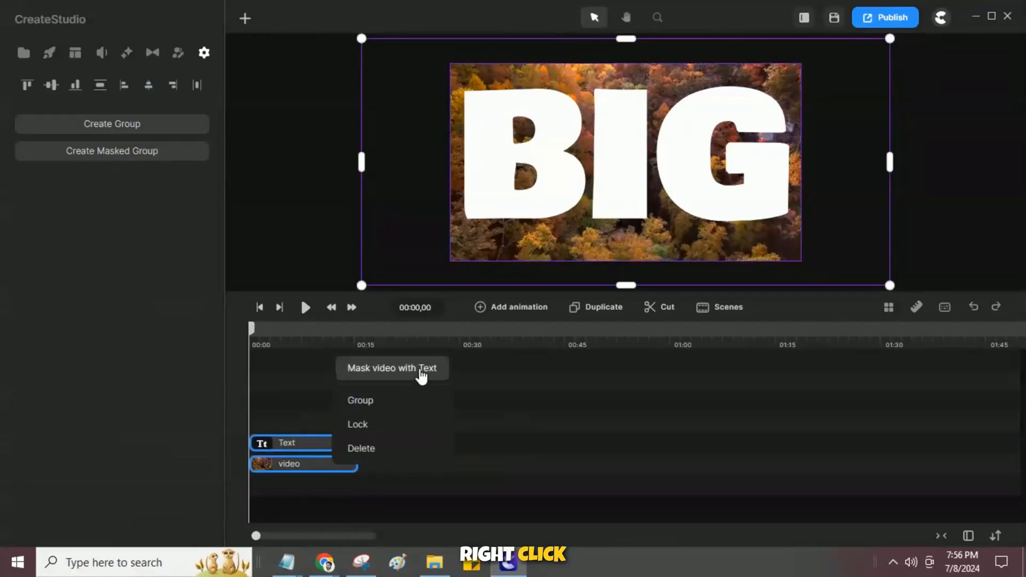
left_click(391, 367)
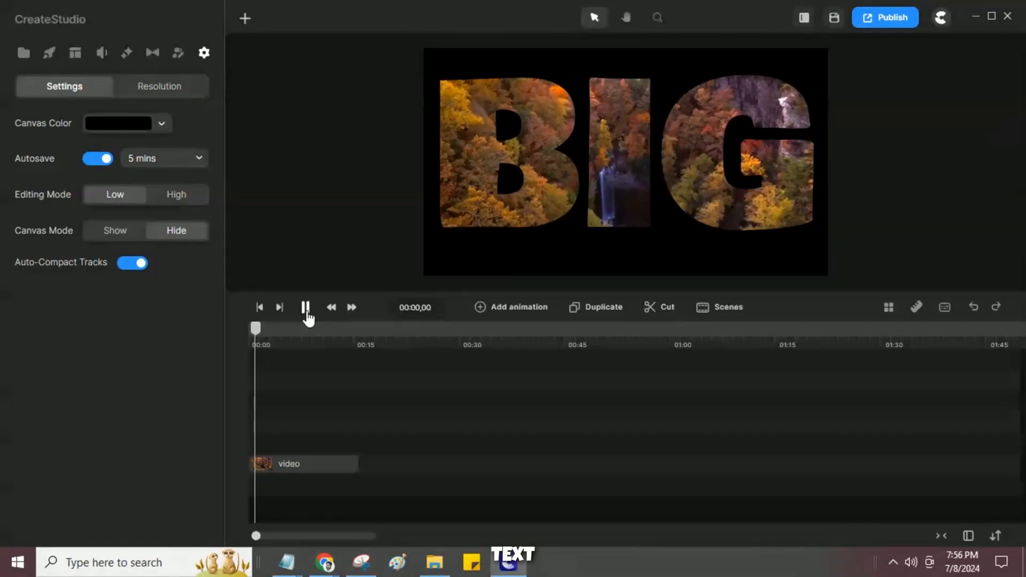